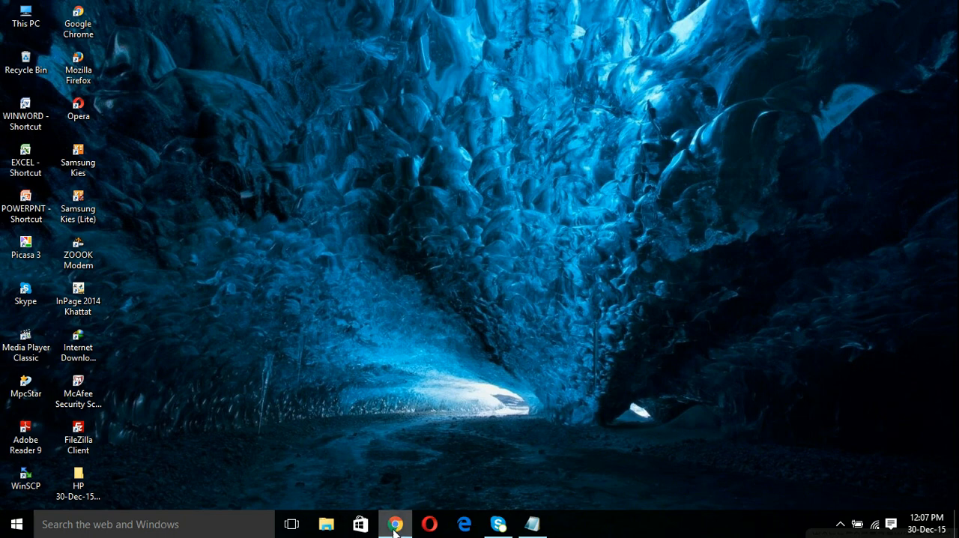
Step: Launch Chrome on the Google homepage and select the current URL in the address bar
click(395, 524)
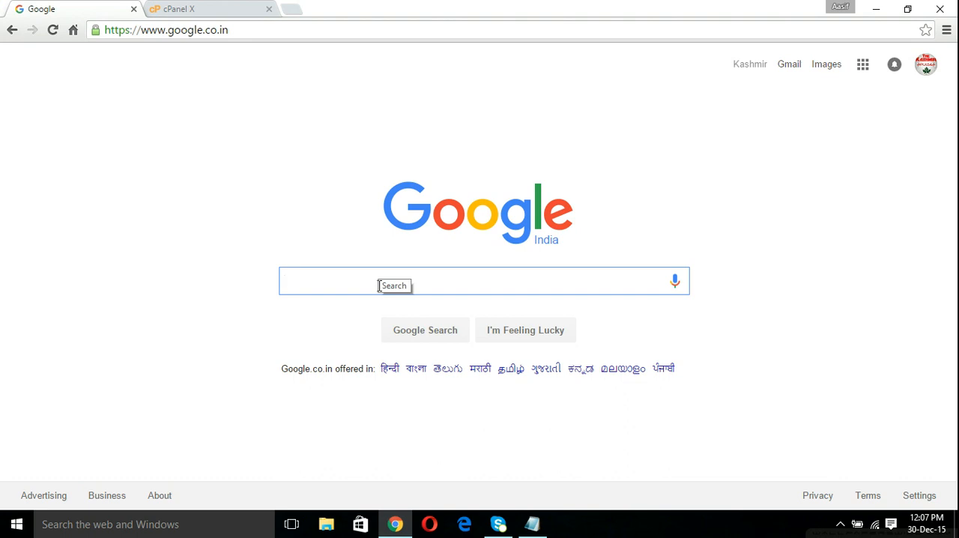
click(394, 281)
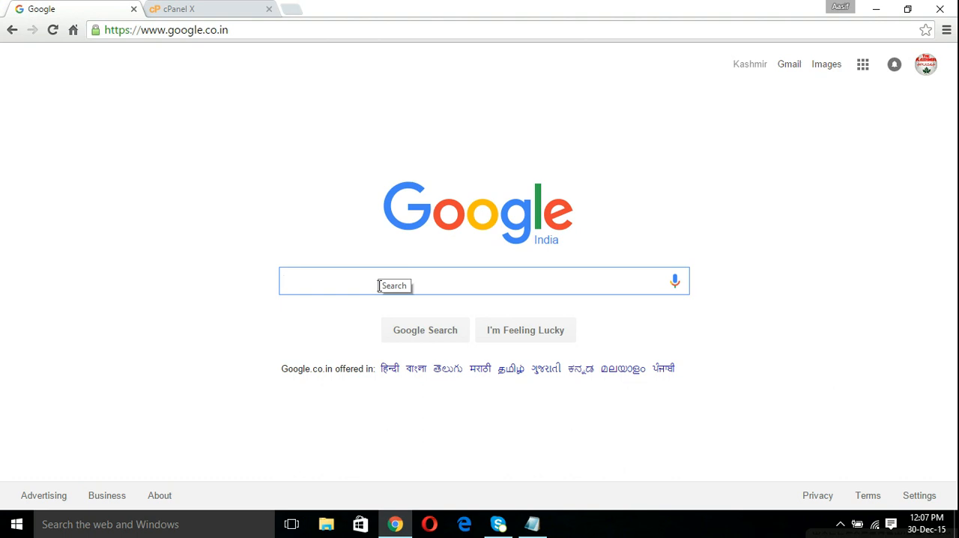
click(393, 285)
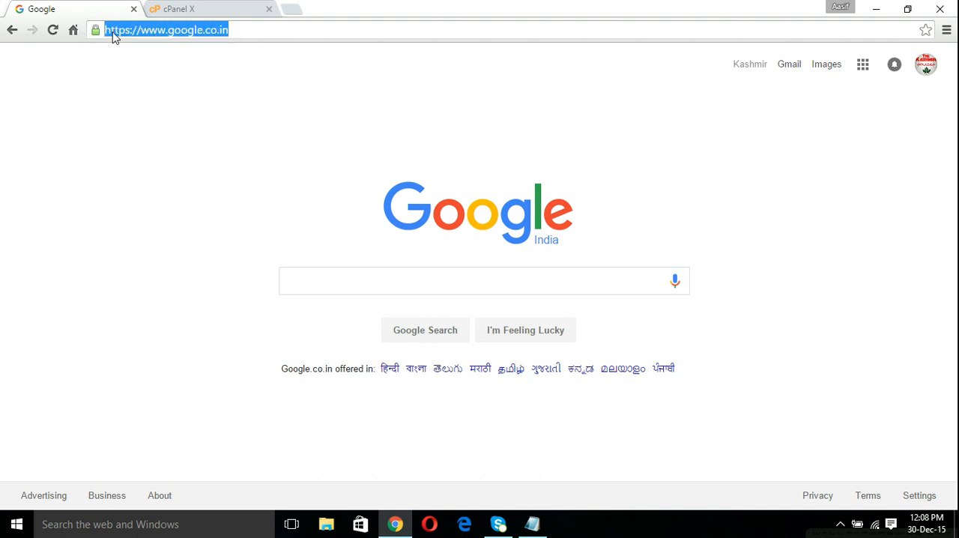
Step: Go to in.godaddy.com and sign in to the GoDaddy account
text(in.godaddy.com)
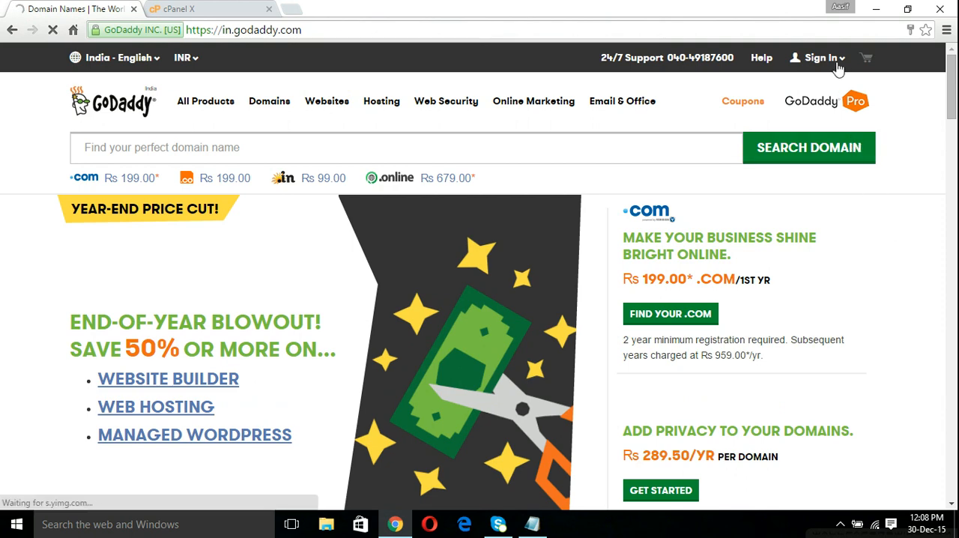
click(819, 57)
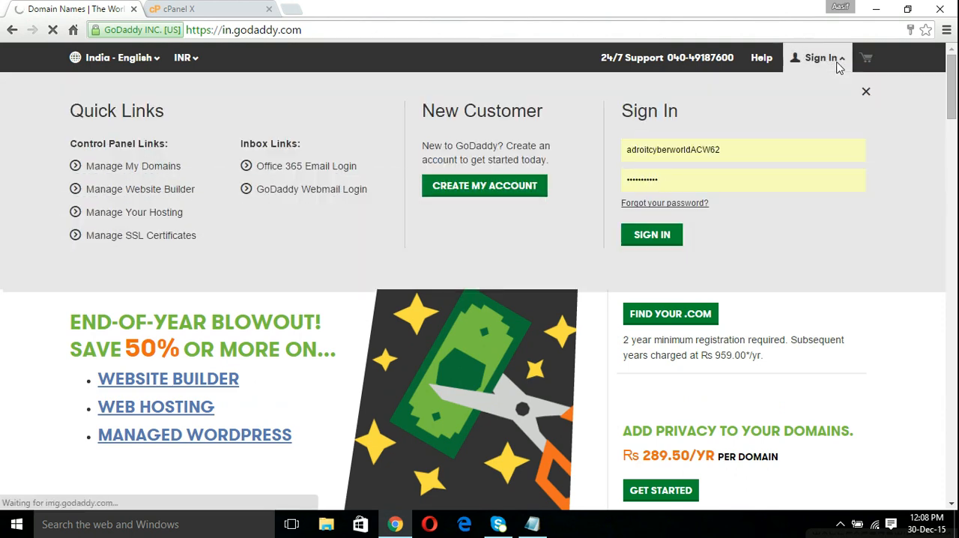
mouse_move(775, 215)
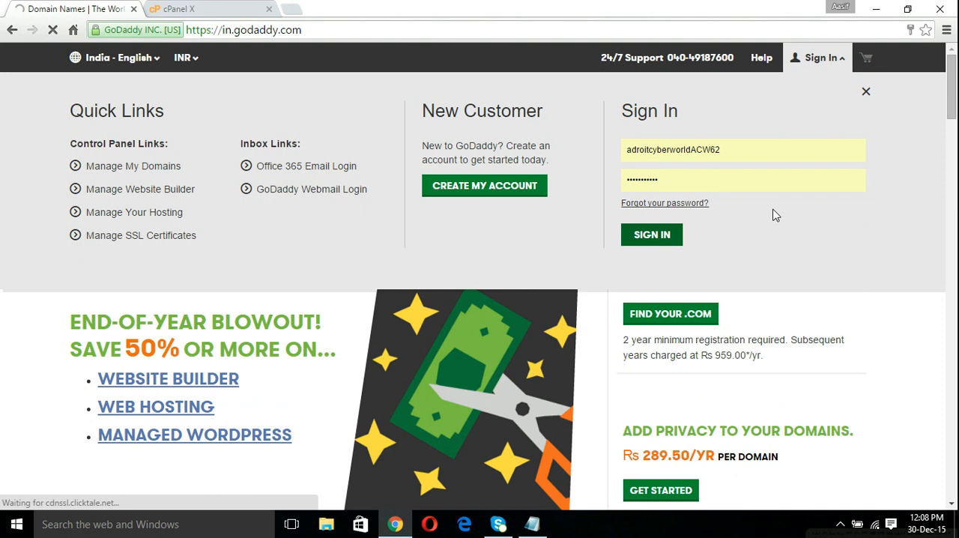
mouse_move(775, 216)
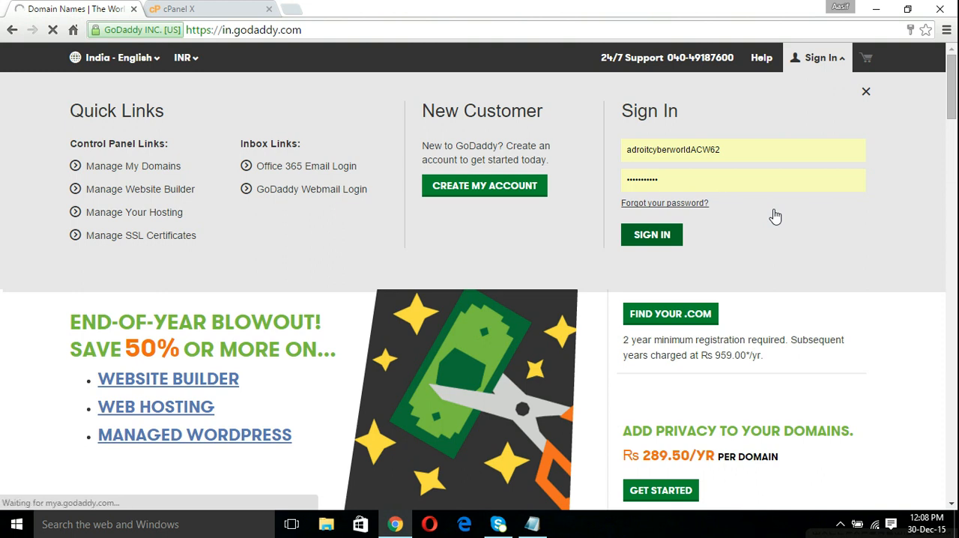
click(651, 234)
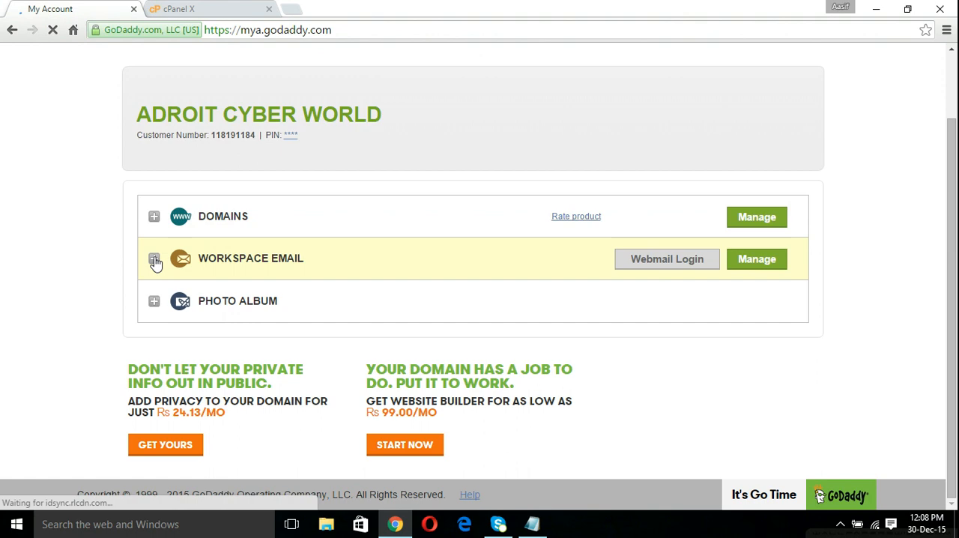
Step: Expand Workspace Email, dismiss the survey popup, and manage the livingkashmirtravels.com forwarding plan
click(154, 258)
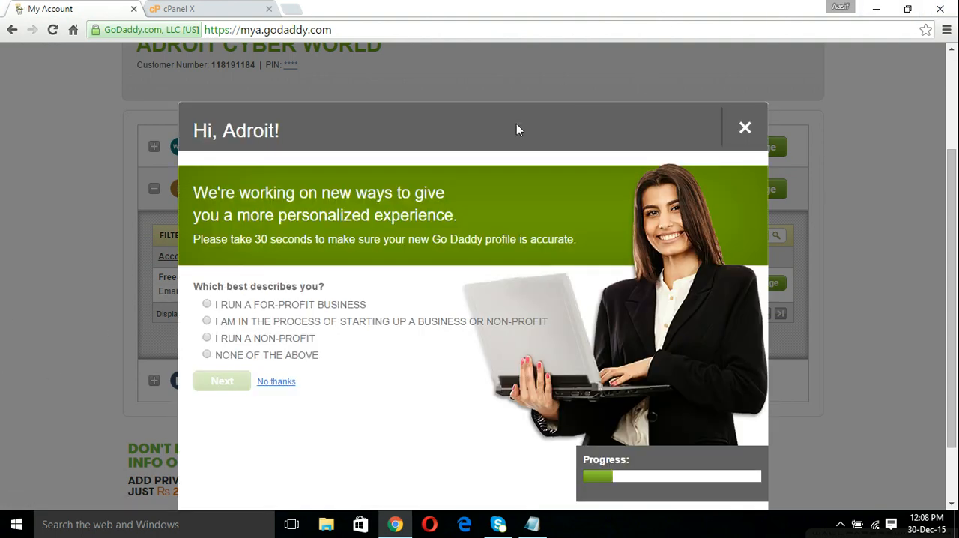
mouse_move(721, 135)
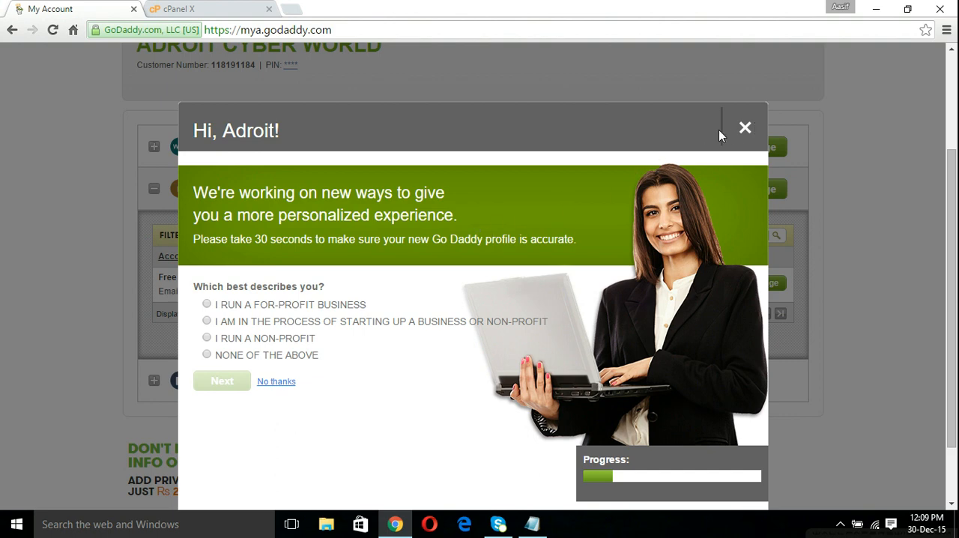
click(744, 126)
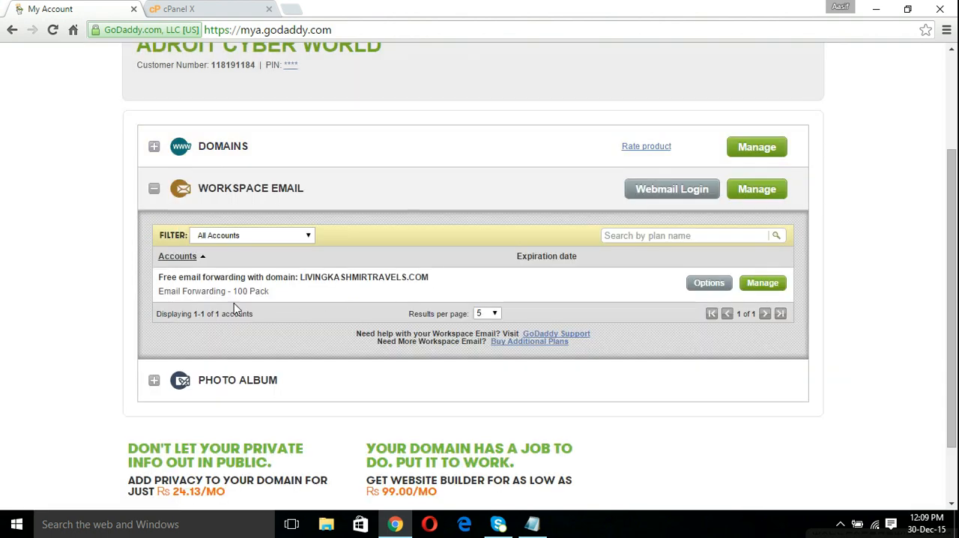
mouse_move(233, 280)
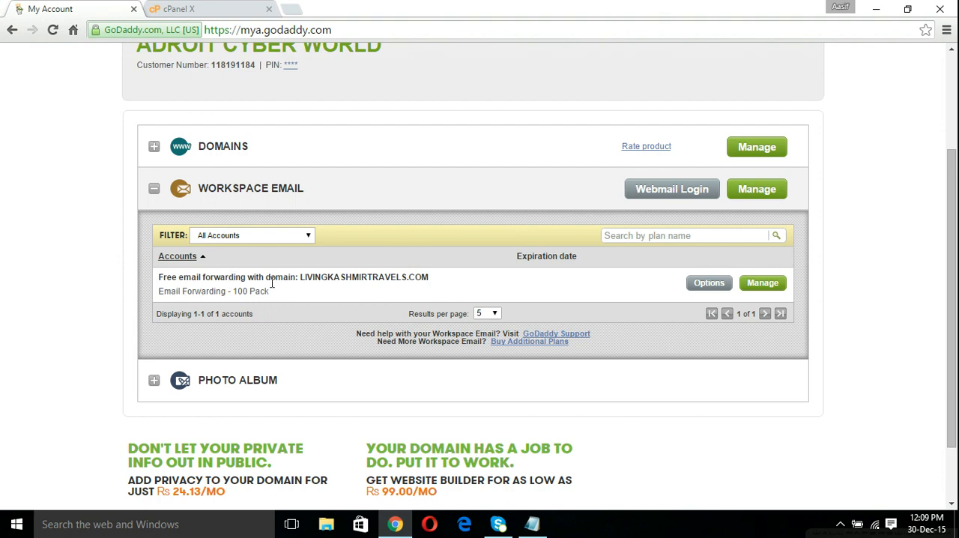
mouse_move(722, 287)
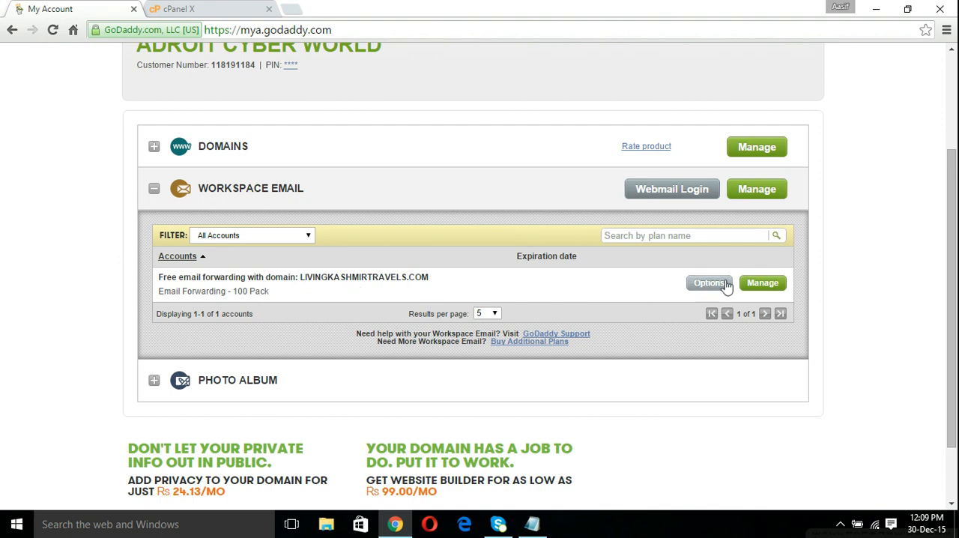
click(762, 283)
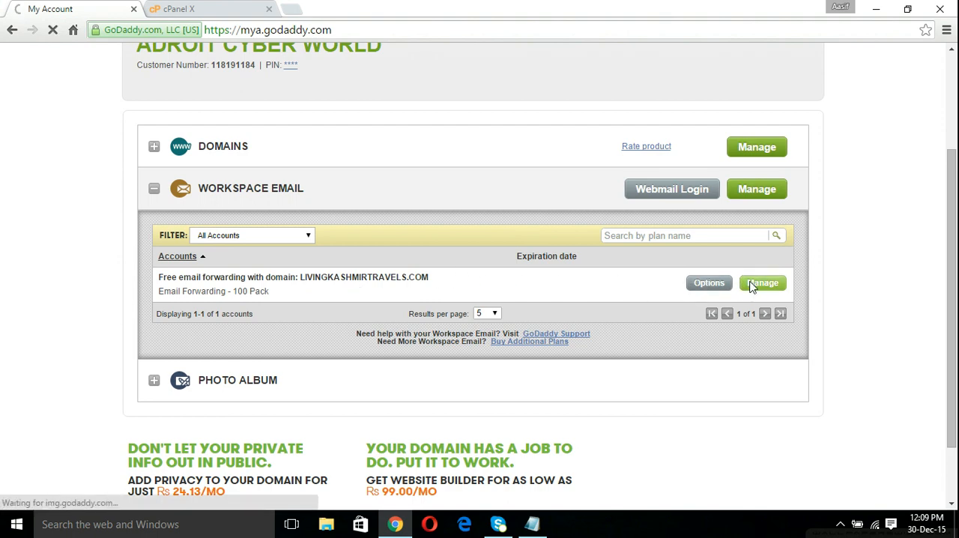
click(762, 283)
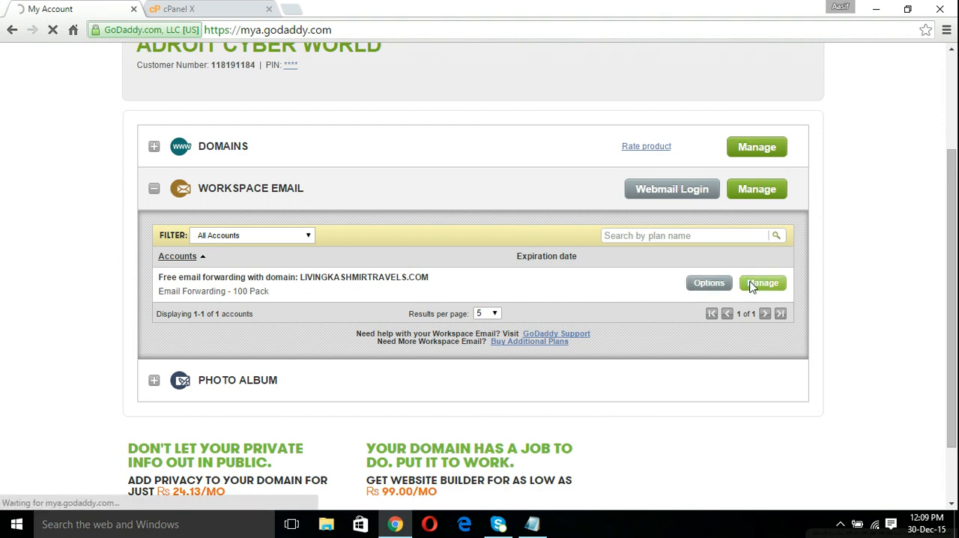
click(761, 282)
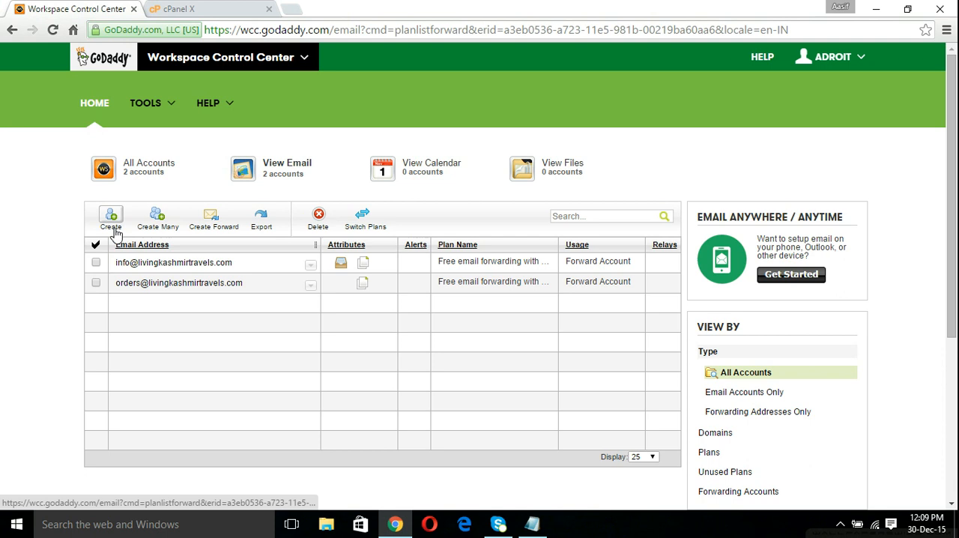
Step: Dismiss the Create Account dialog and bring up the Create Forward form instead
click(109, 218)
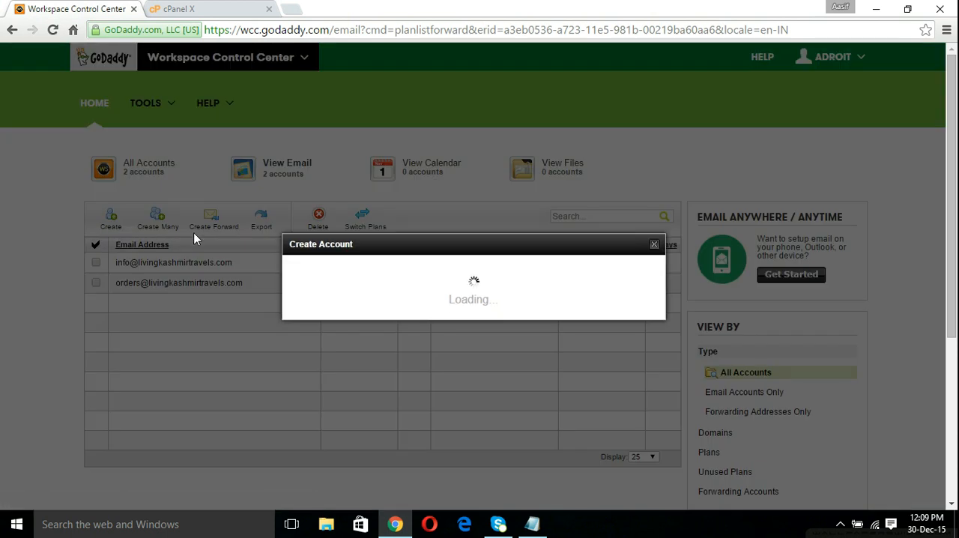
mouse_move(580, 258)
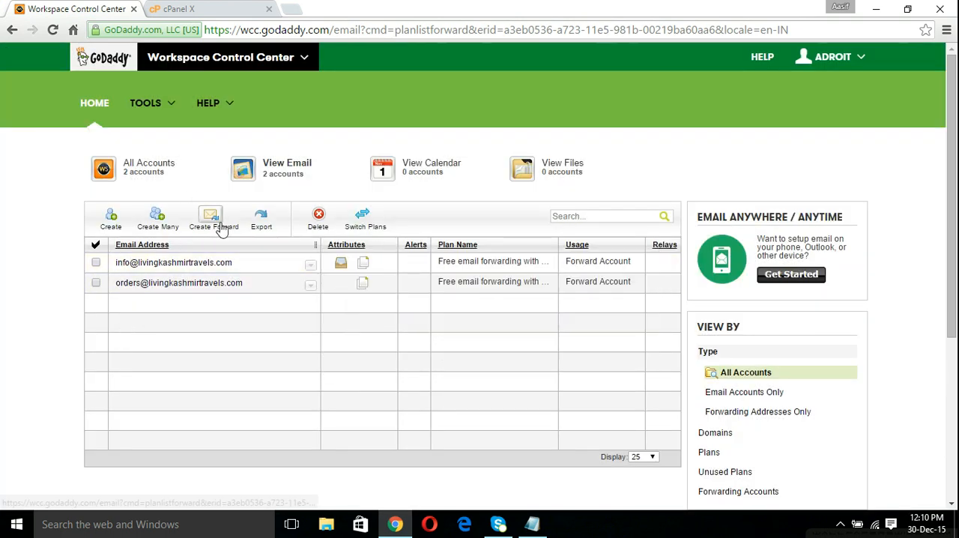
click(214, 217)
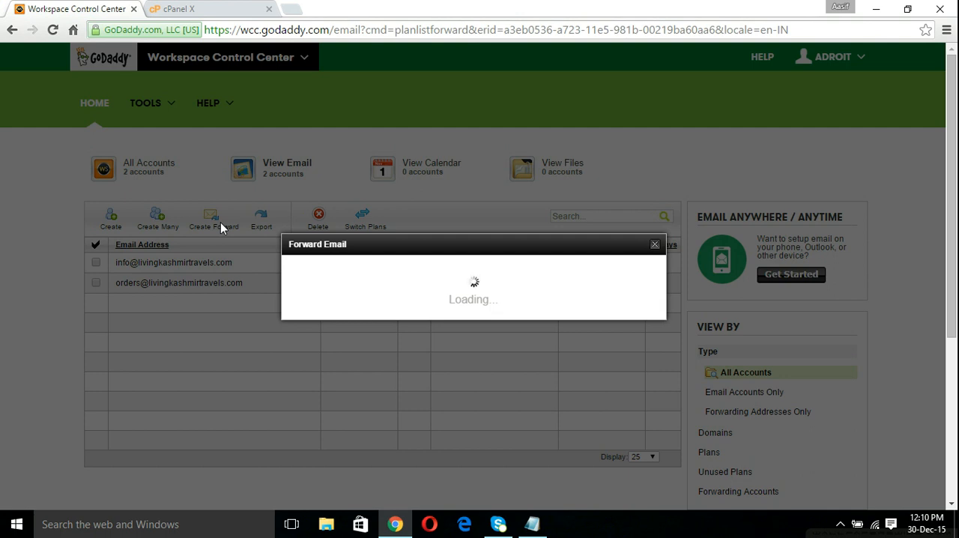
mouse_move(535, 281)
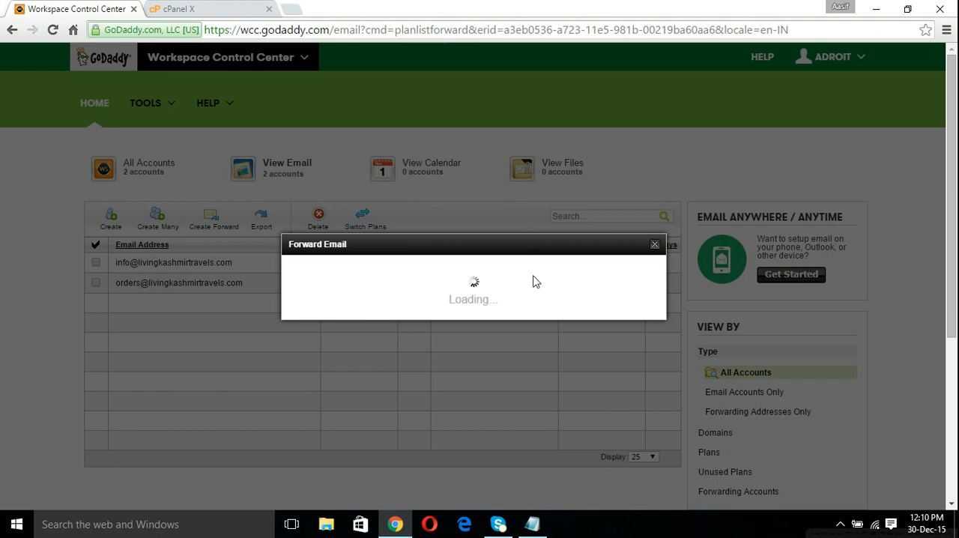
scroll(down, 3)
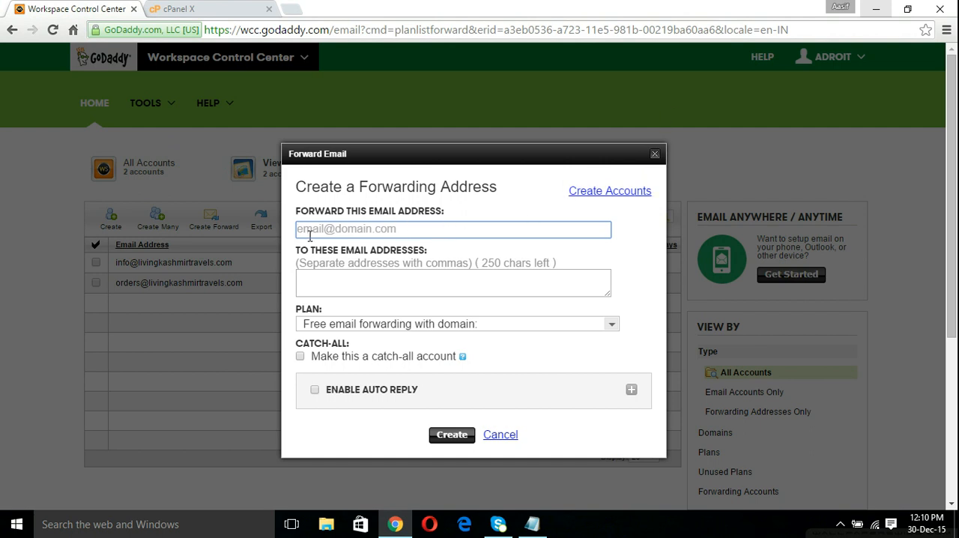
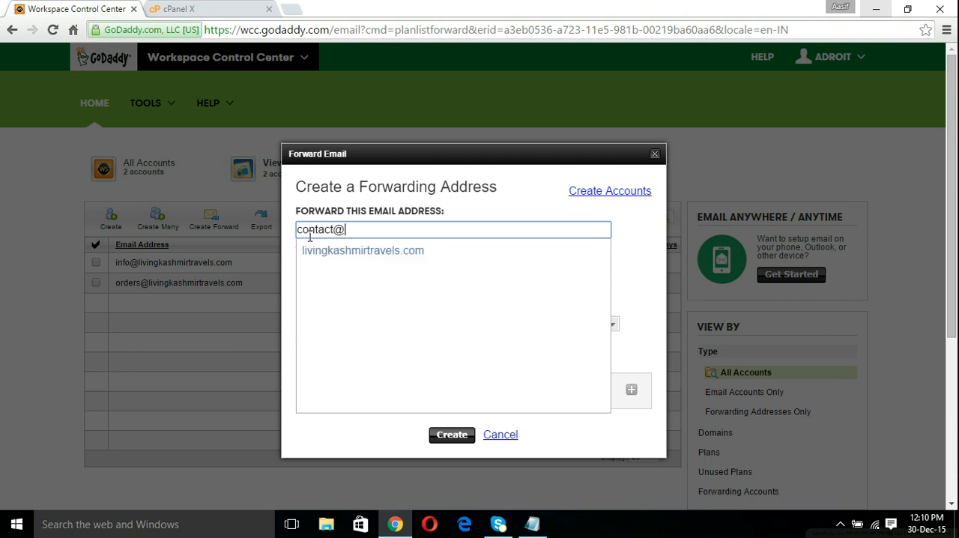
mouse_move(310, 250)
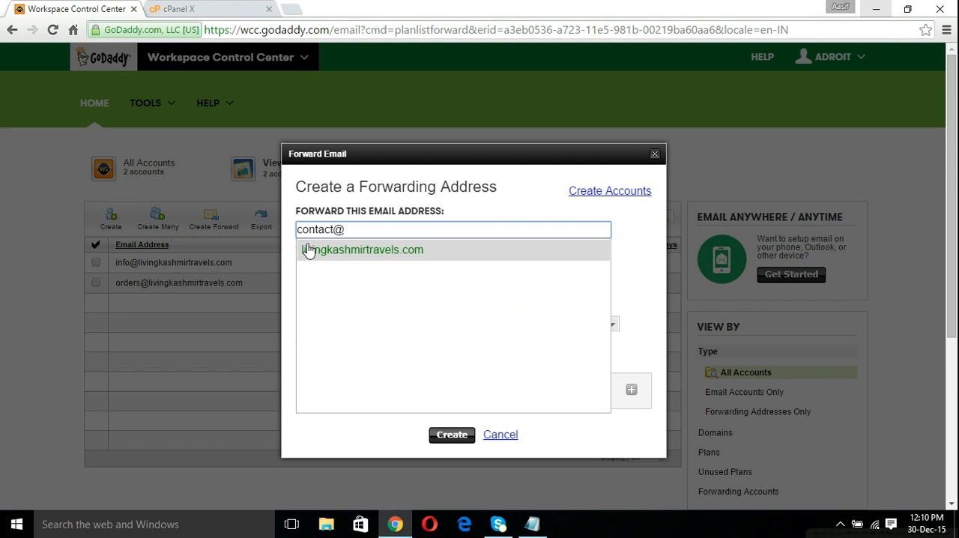
click(363, 249)
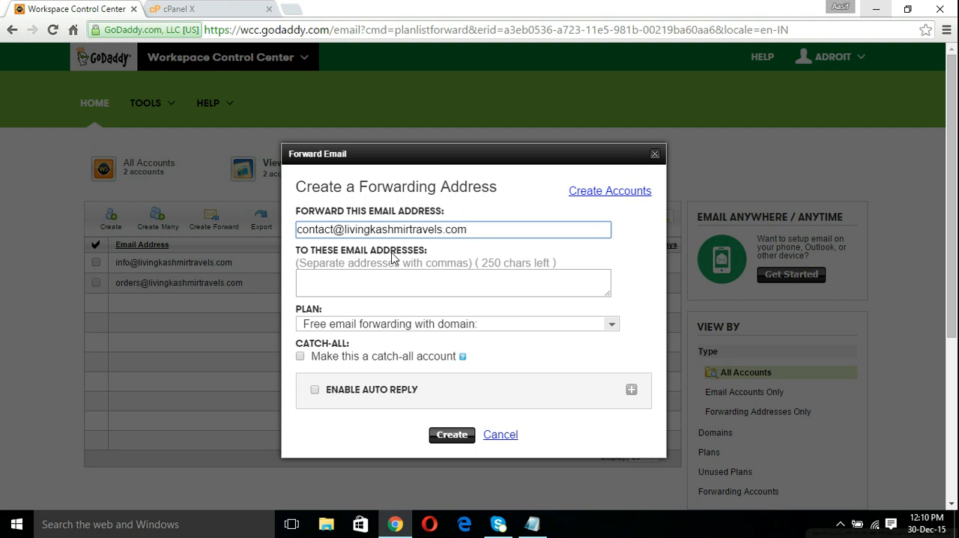
click(452, 283)
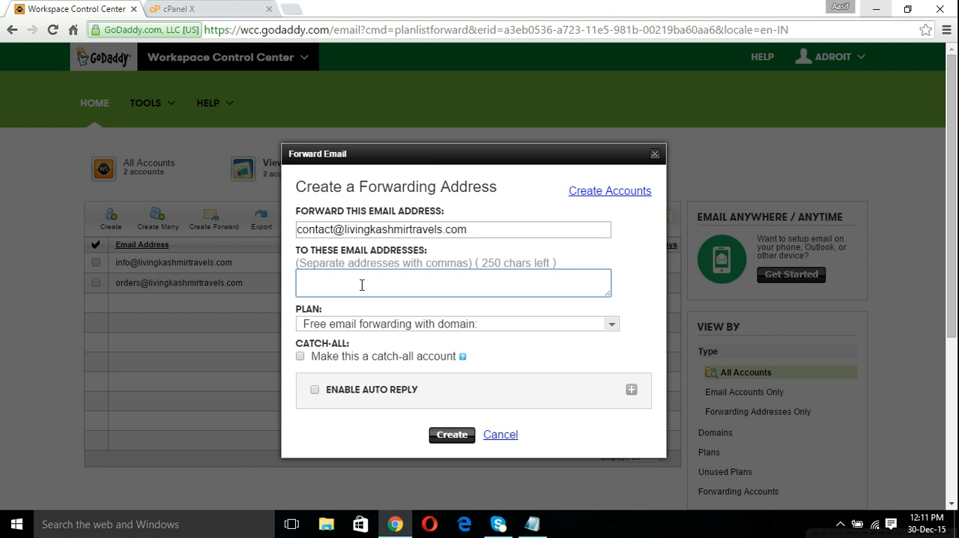
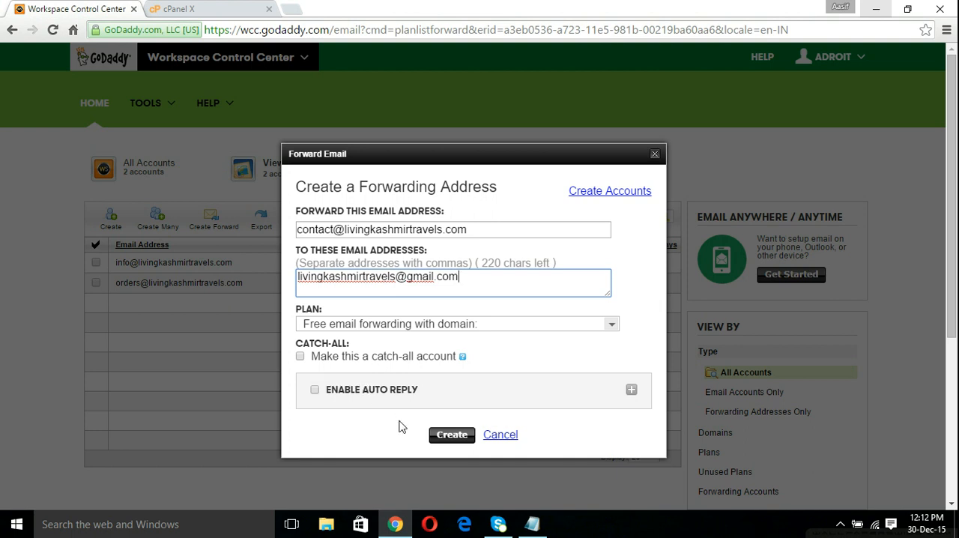
click(451, 435)
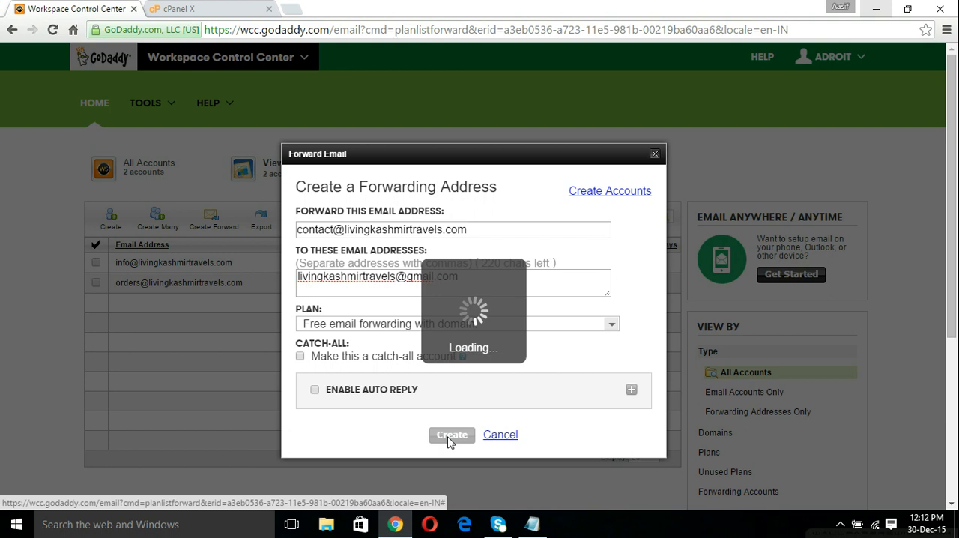
click(451, 434)
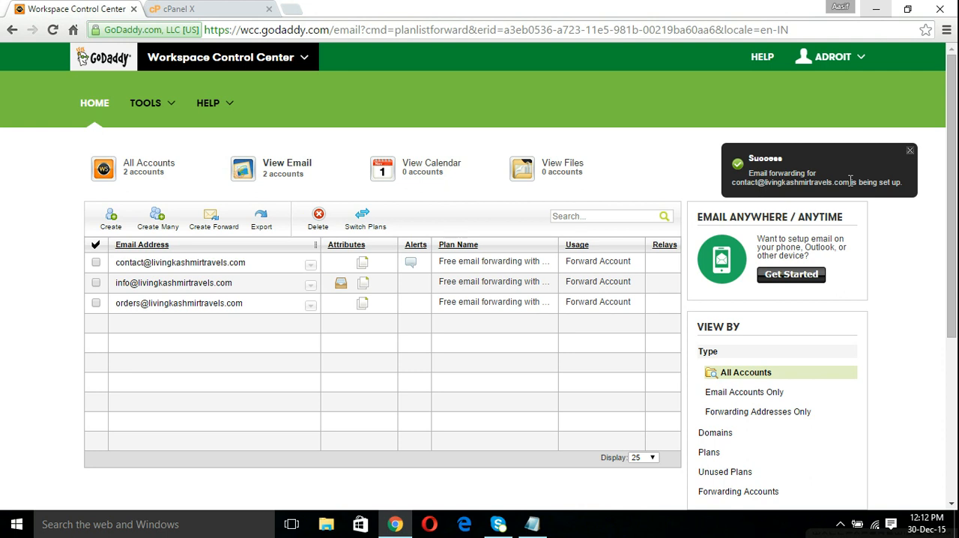
mouse_move(562, 361)
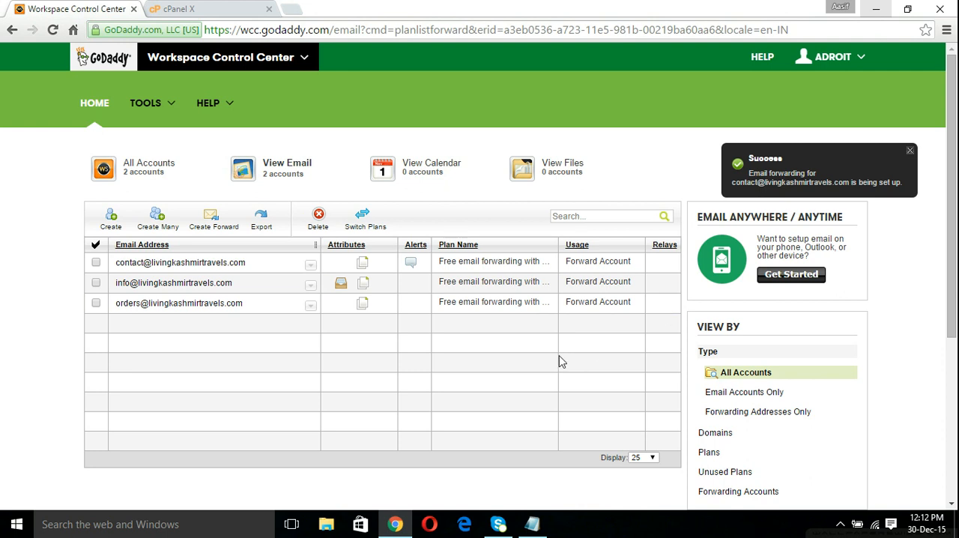
mouse_move(97, 524)
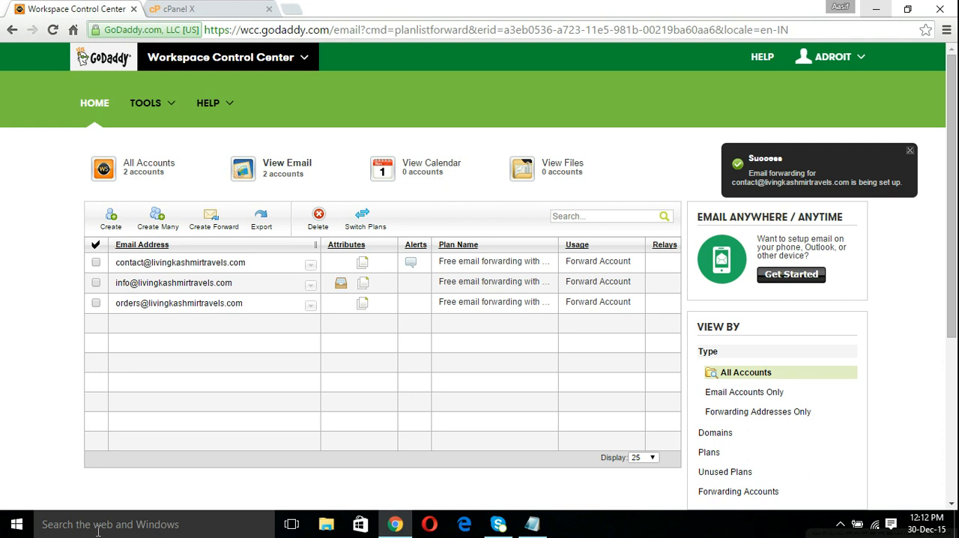
mouse_move(6, 446)
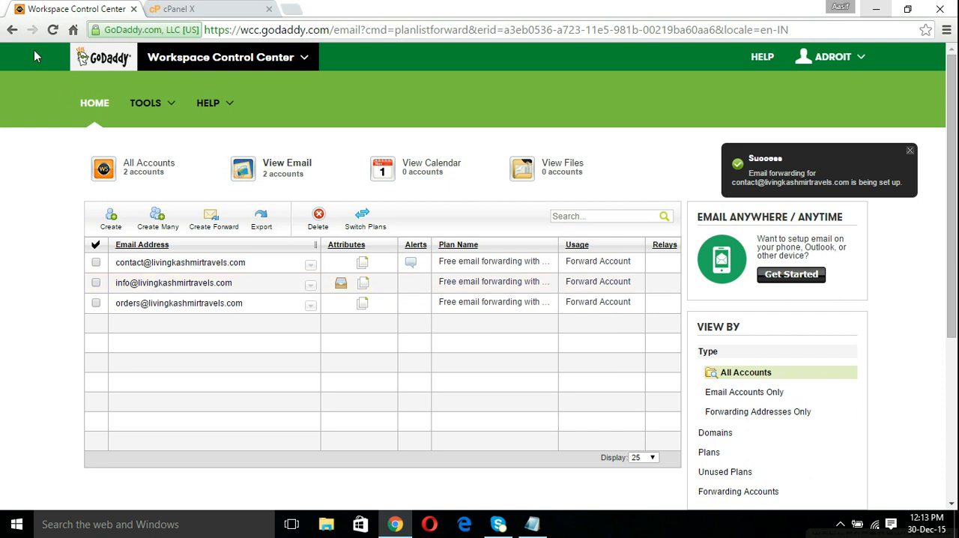
mouse_move(188, 9)
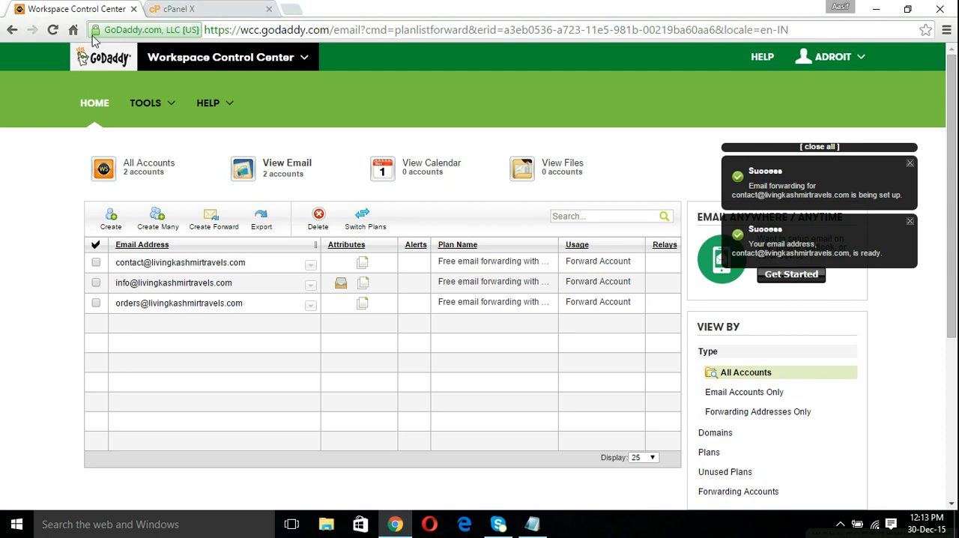
mouse_move(395, 66)
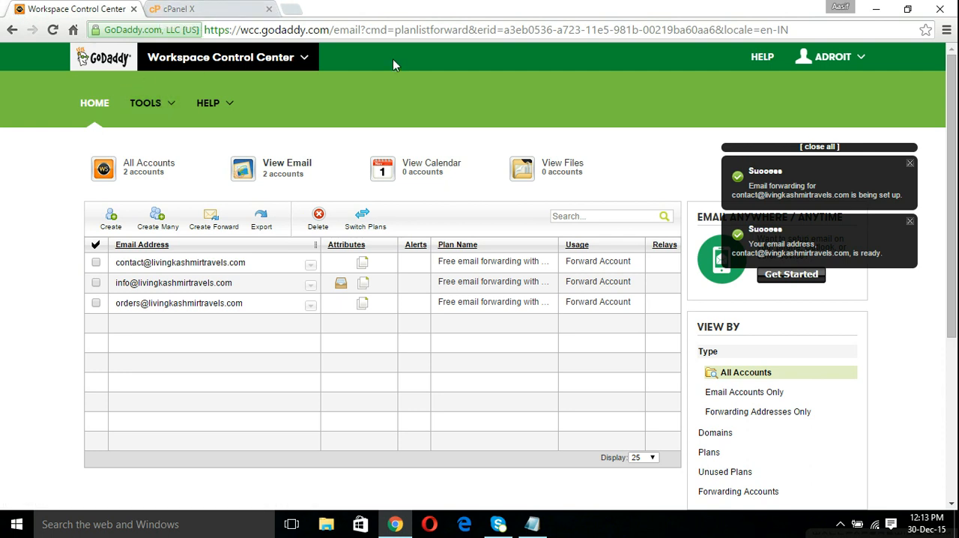
mouse_move(218, 12)
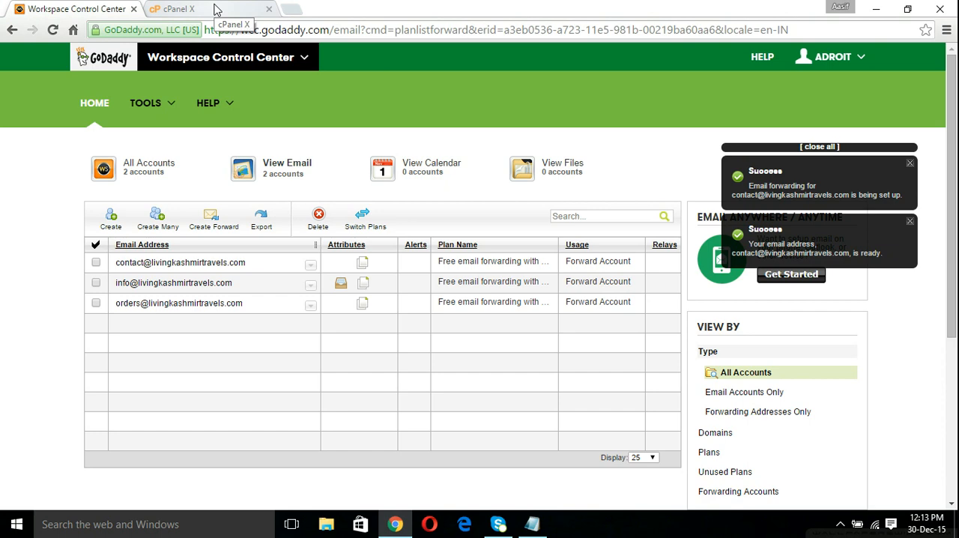
Step: Request cPanel's MX Entry page, then return to the Workspace Control Center tab
click(184, 11)
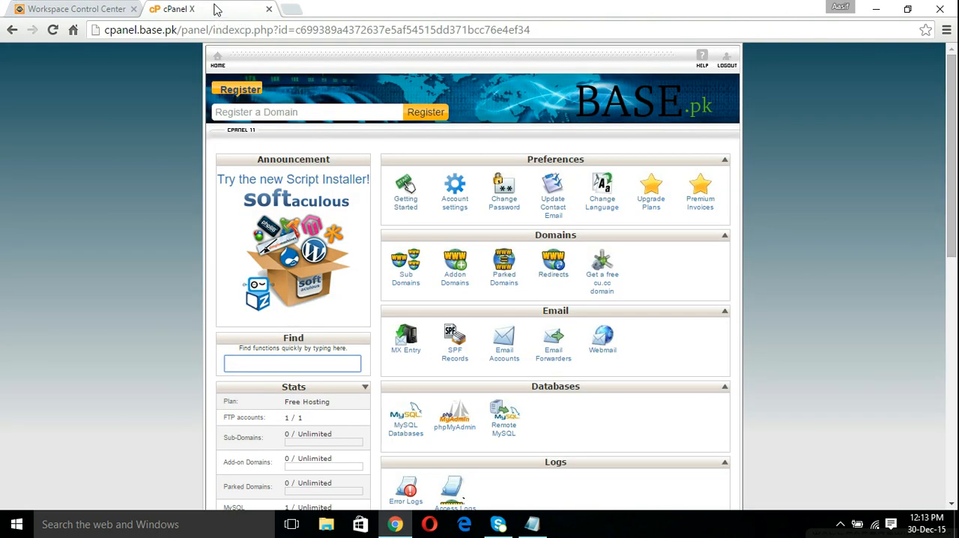
scroll(down, 3)
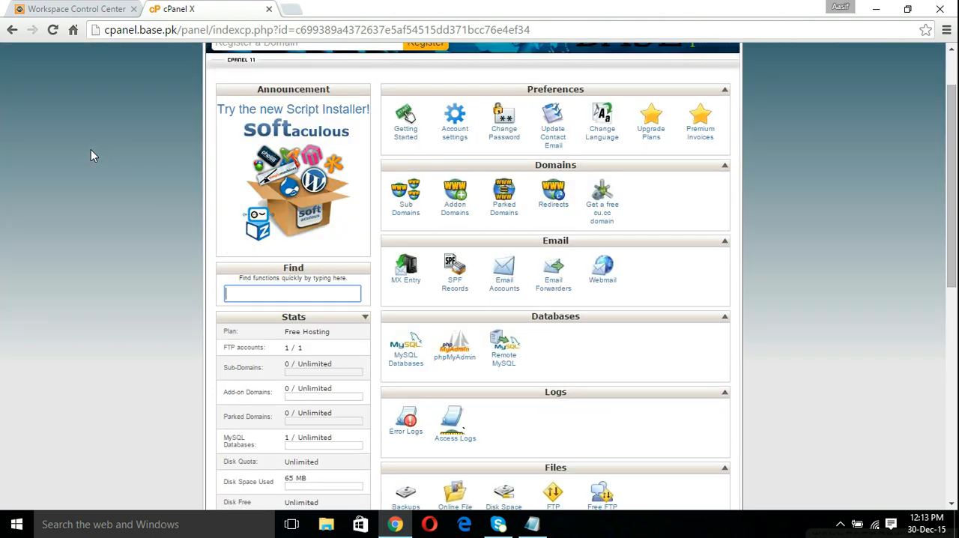
mouse_move(5, 102)
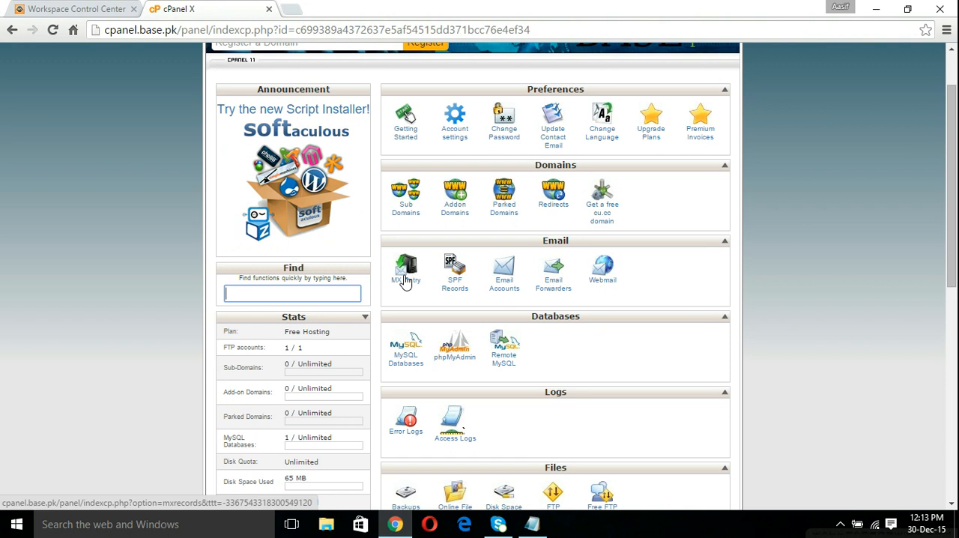
click(405, 270)
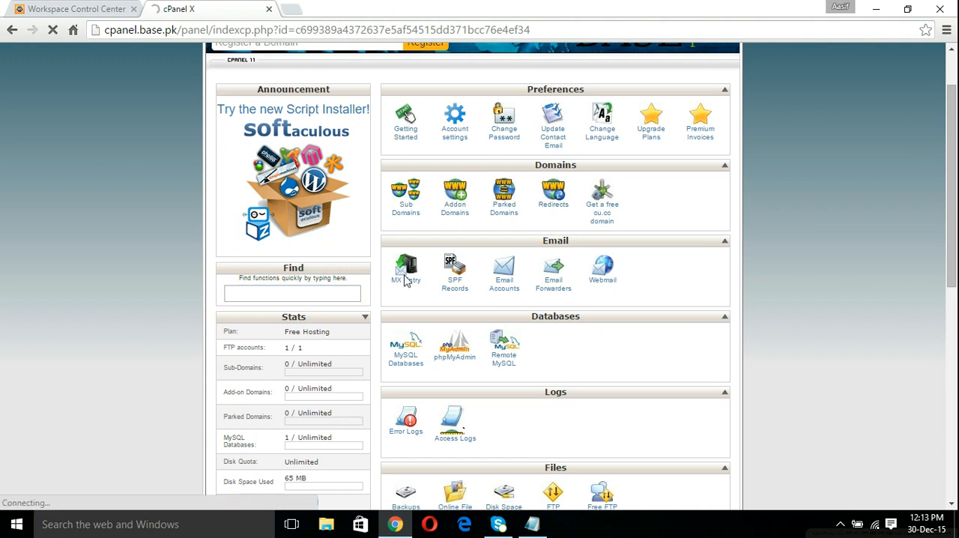
click(406, 268)
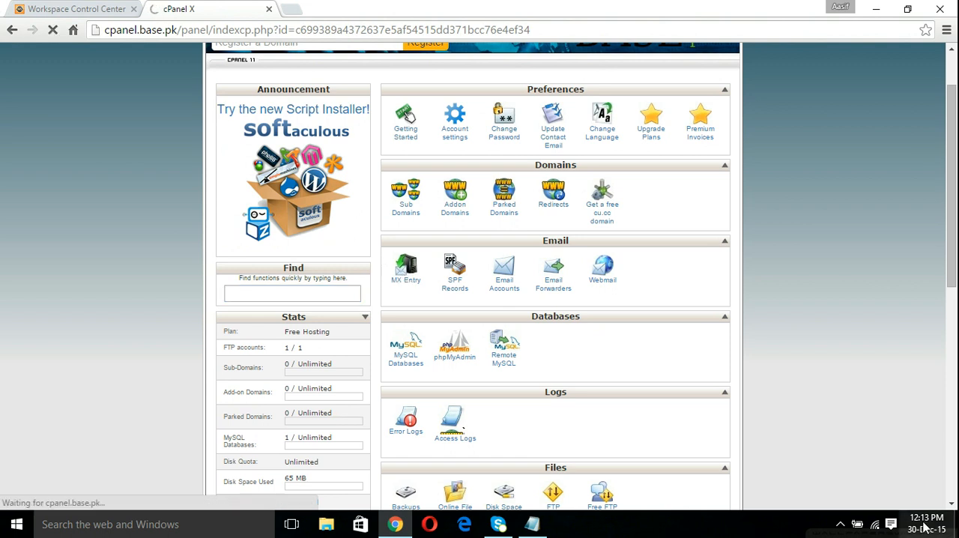
click(405, 266)
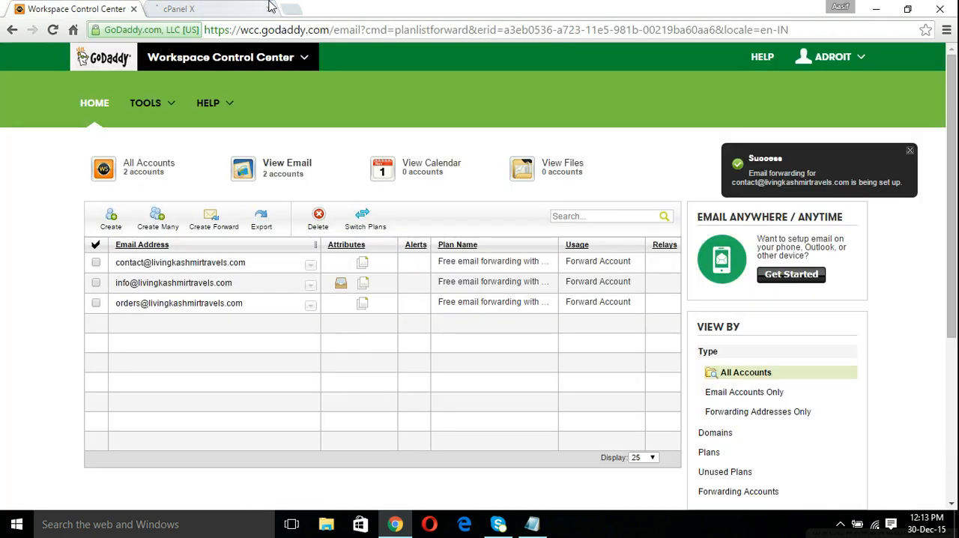
Step: On the loaded MX Entry page, keep kashmirpulse.base.pk as the record's domain
click(178, 10)
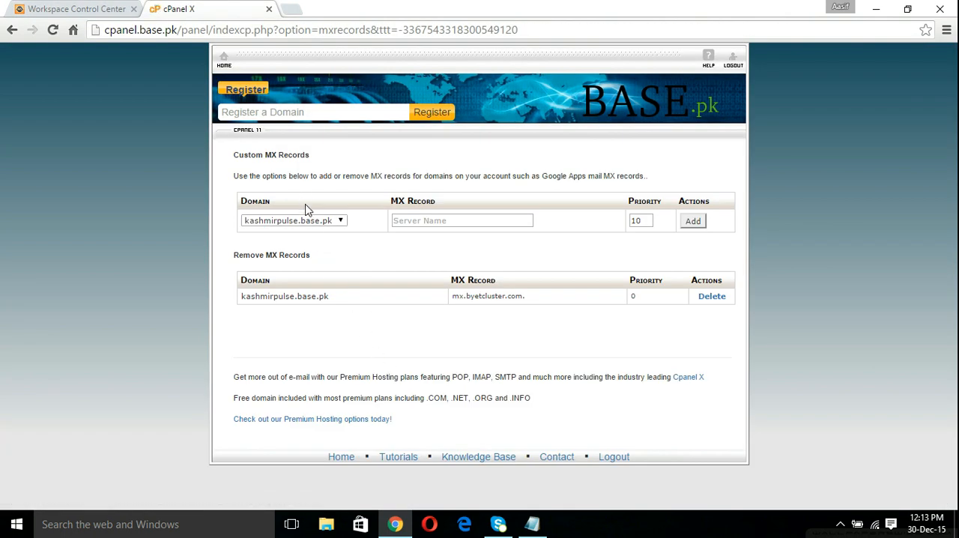
mouse_move(307, 220)
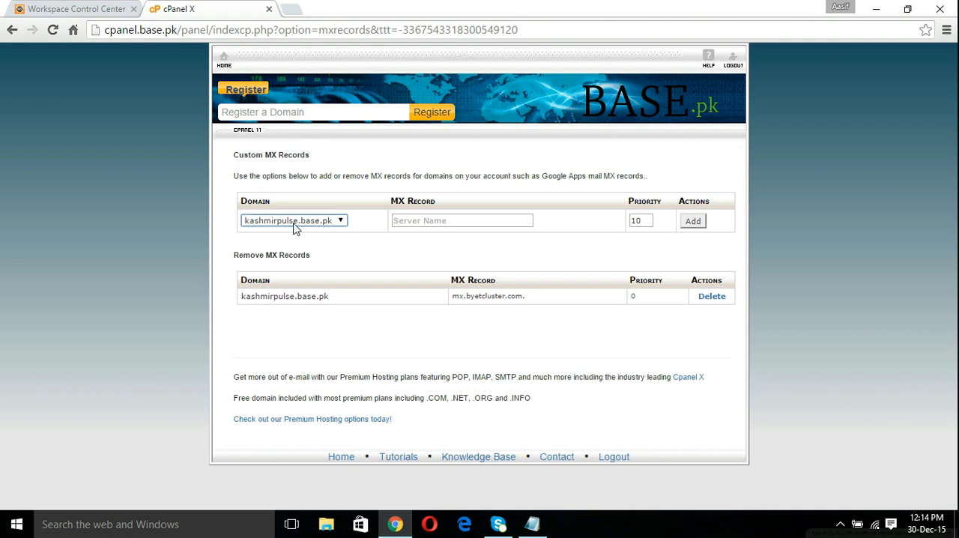
click(294, 221)
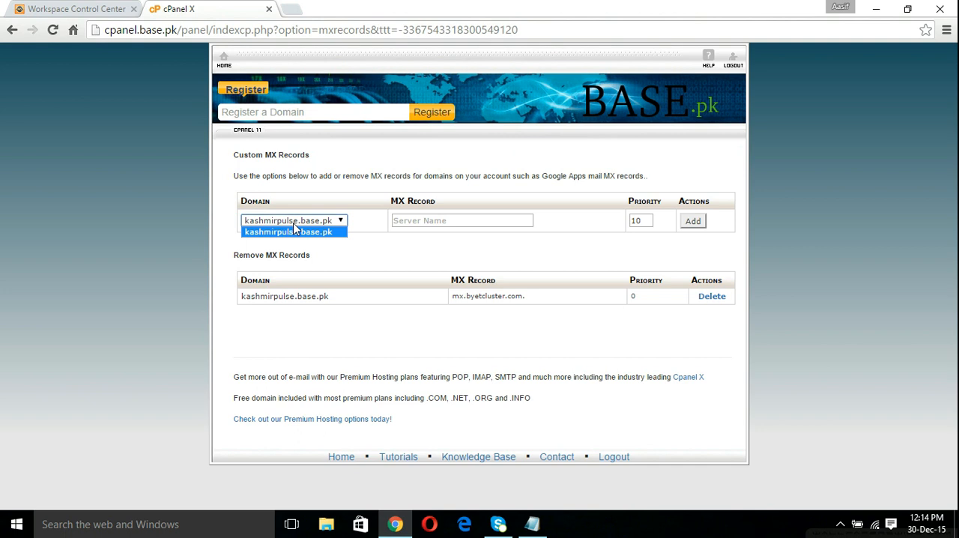
mouse_move(336, 285)
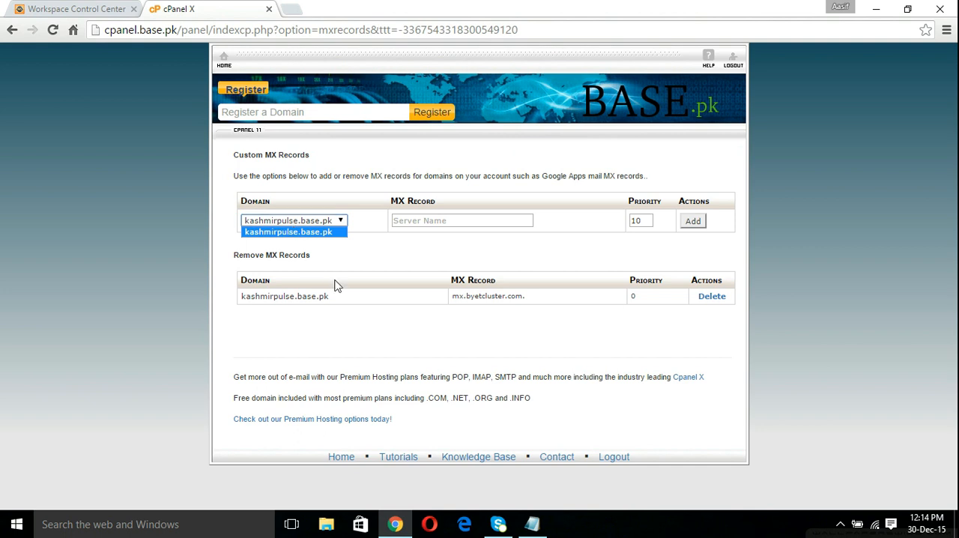
mouse_move(324, 250)
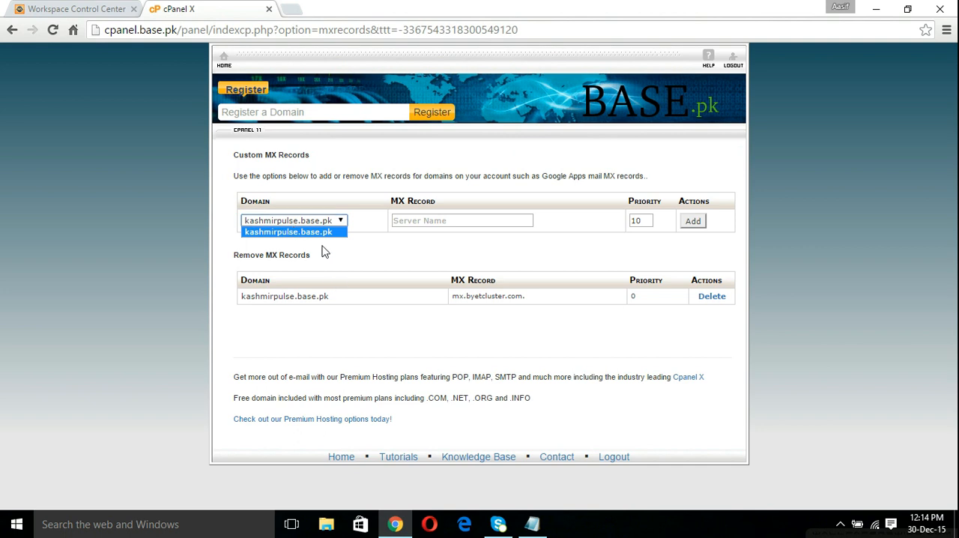
click(292, 221)
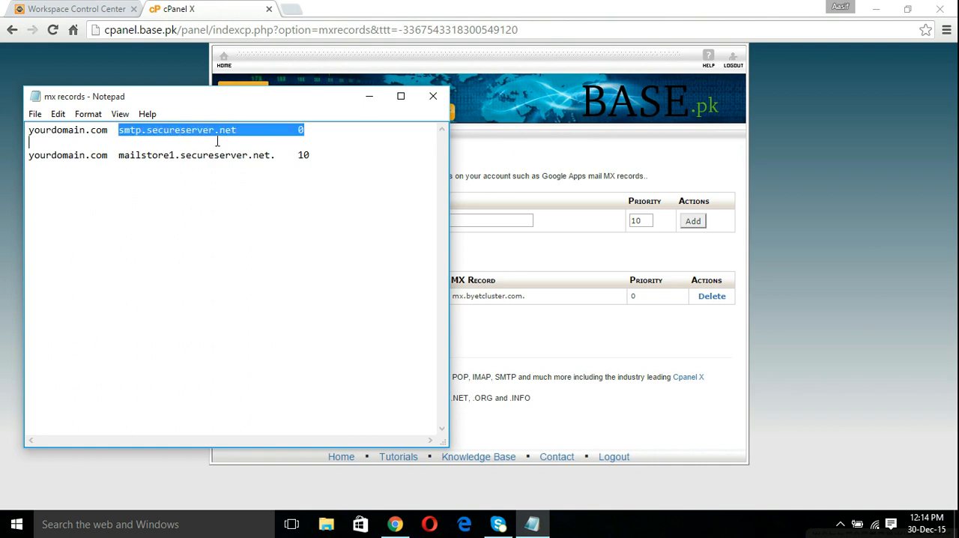
Step: Add MX record smtp.secureserver.net with priority 0 for kashmirpulse.base.pk
right_click(212, 130)
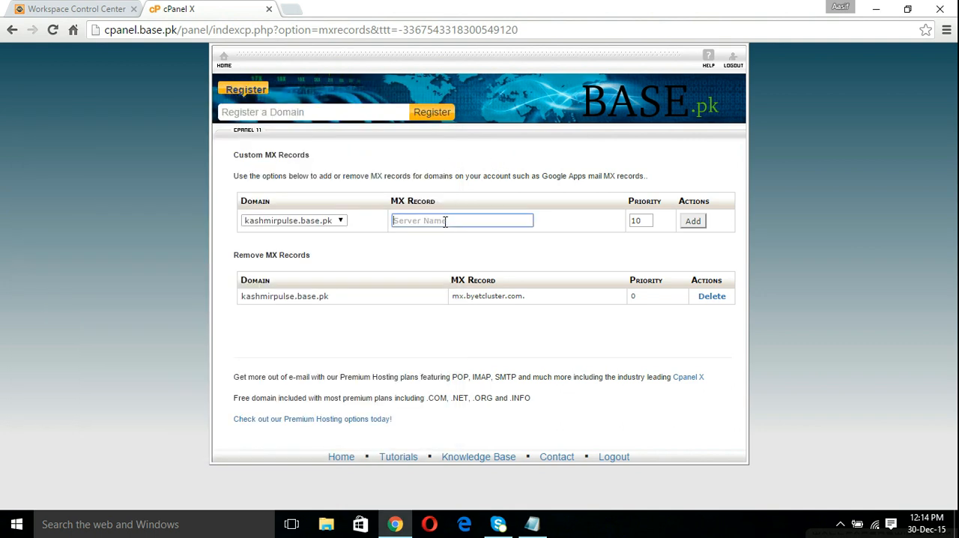
text(smtp.secureserver.net)
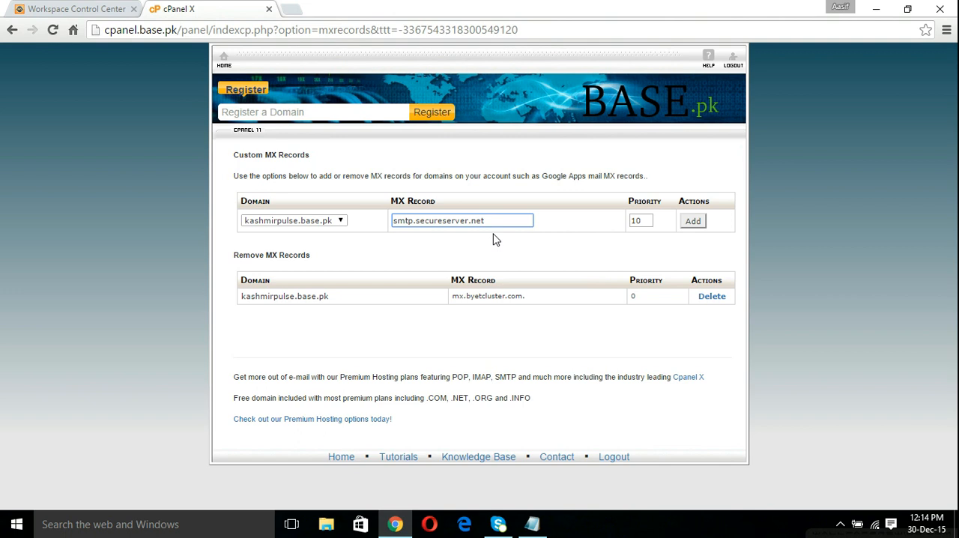
click(642, 220)
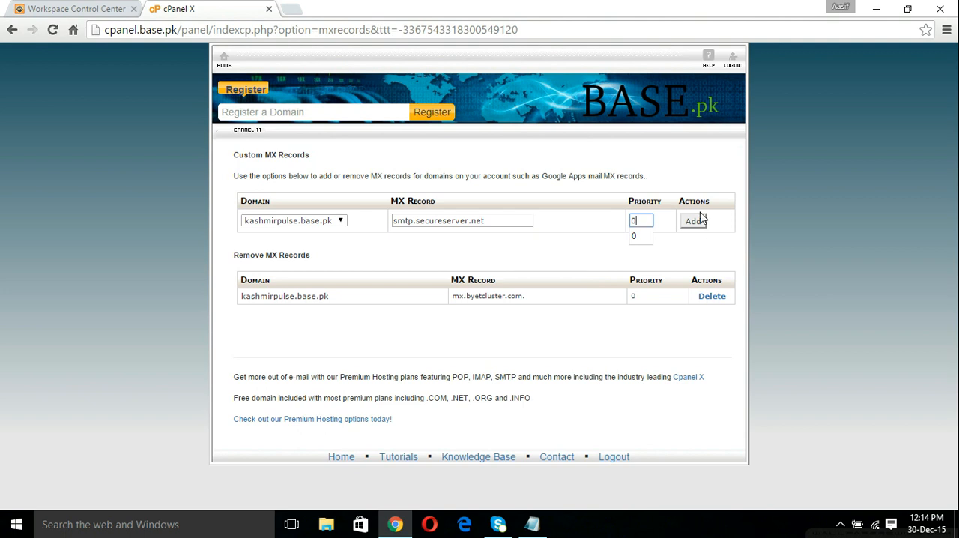
click(694, 221)
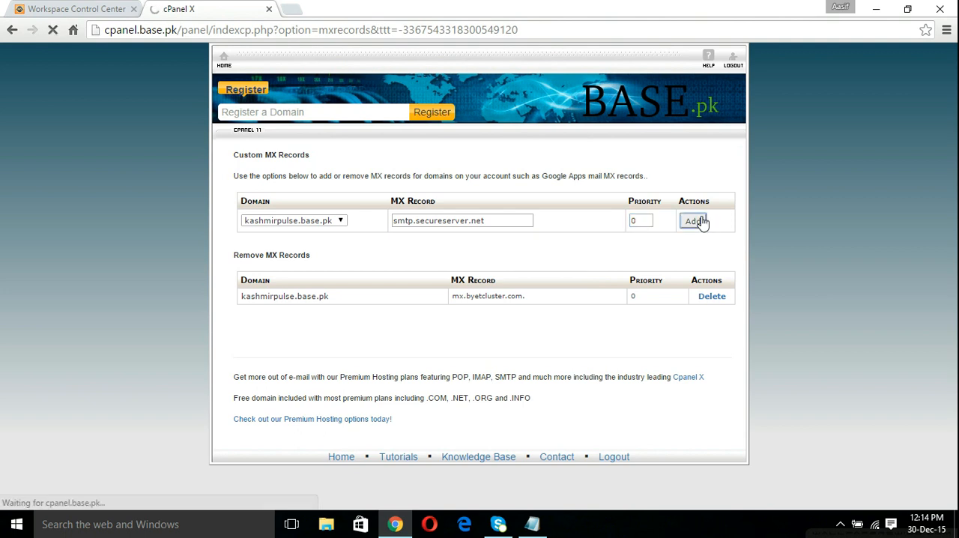
click(693, 220)
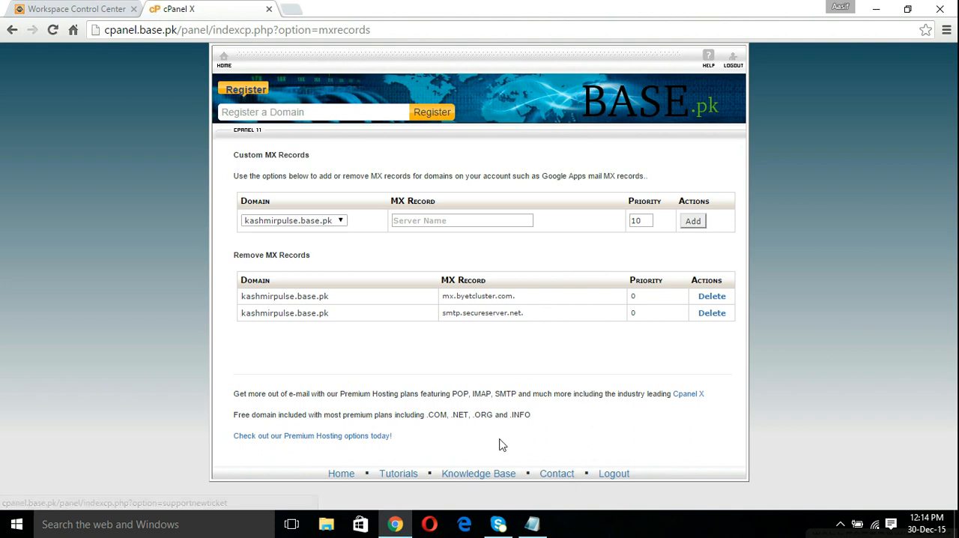
click(461, 220)
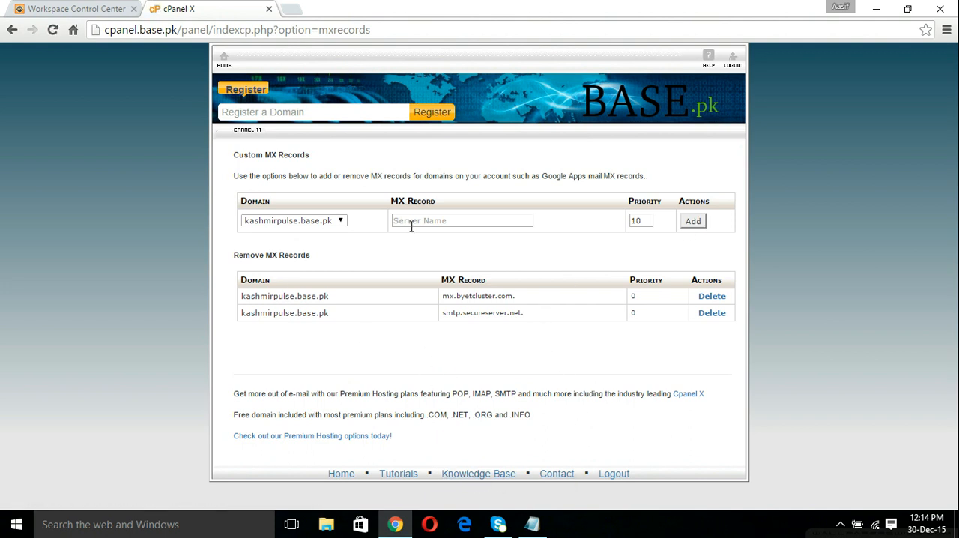
Step: Copy the server name mailstore1.secureserver.net from the MX records notes in Notepad
click(528, 521)
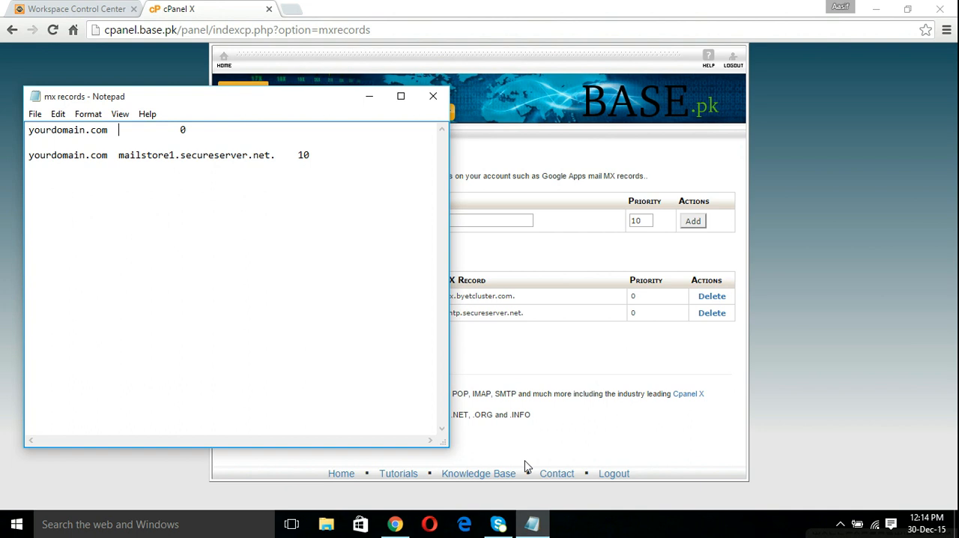
click(274, 155)
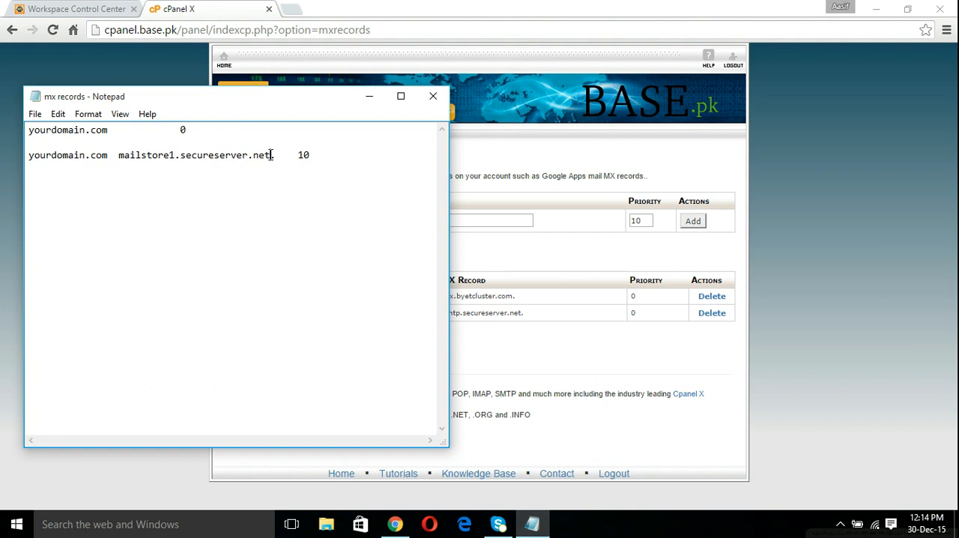
drag(118, 155, 272, 155)
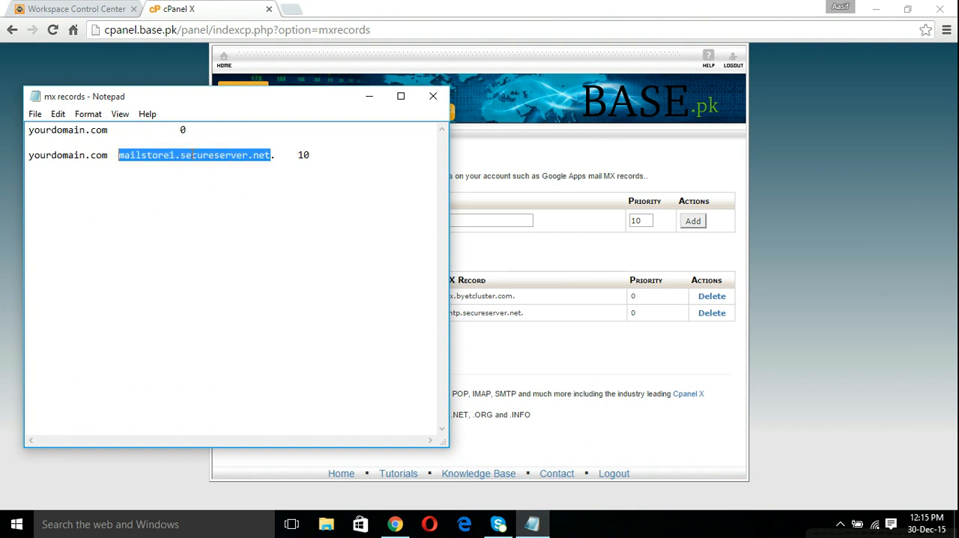
right_click(193, 155)
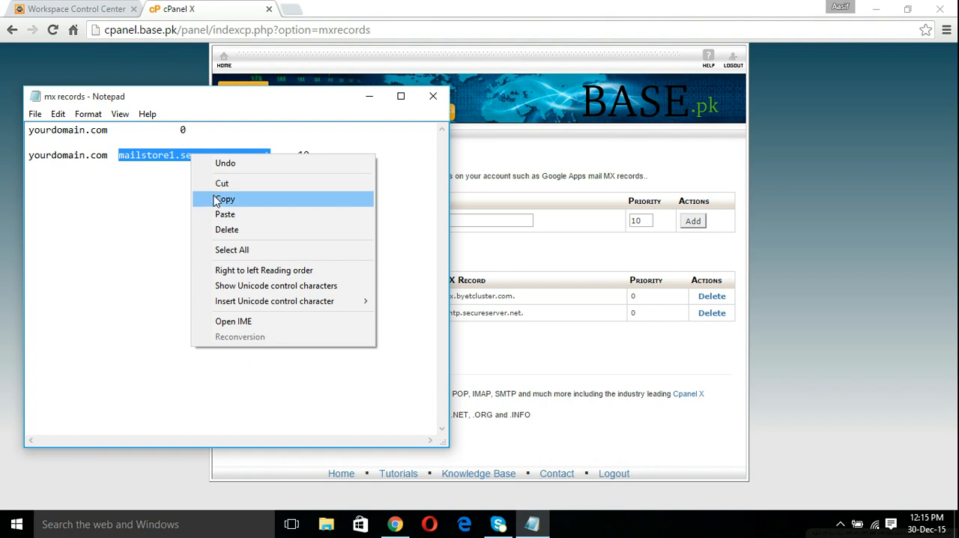
click(226, 199)
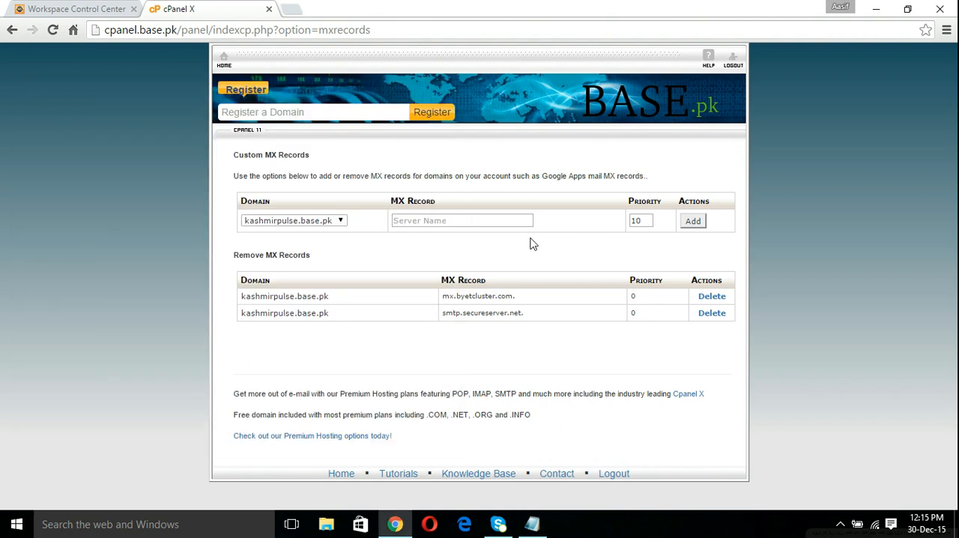
Step: Add mailstore1.secureserver.net as a priority 10 MX record, then return to the forwarding list
text(mailstore1.secureserver.net)
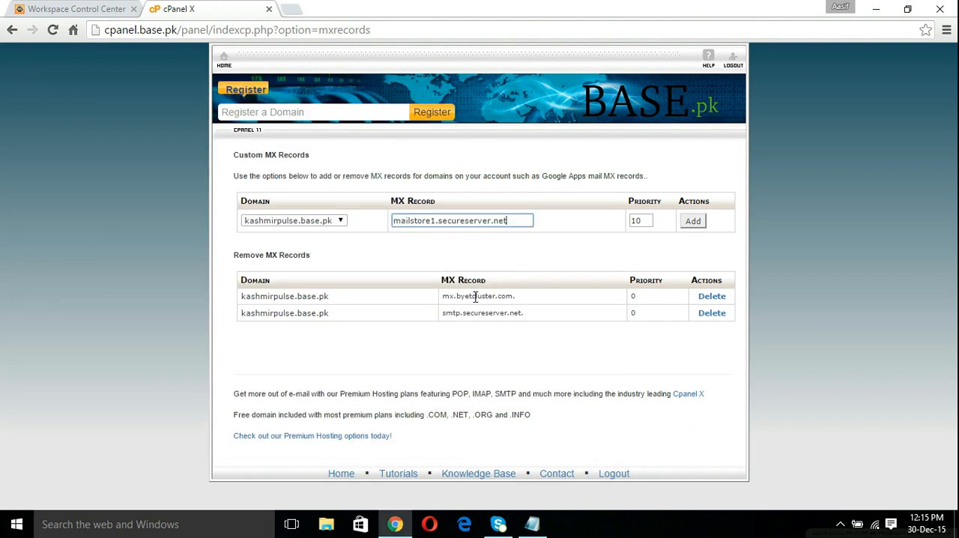
mouse_move(689, 227)
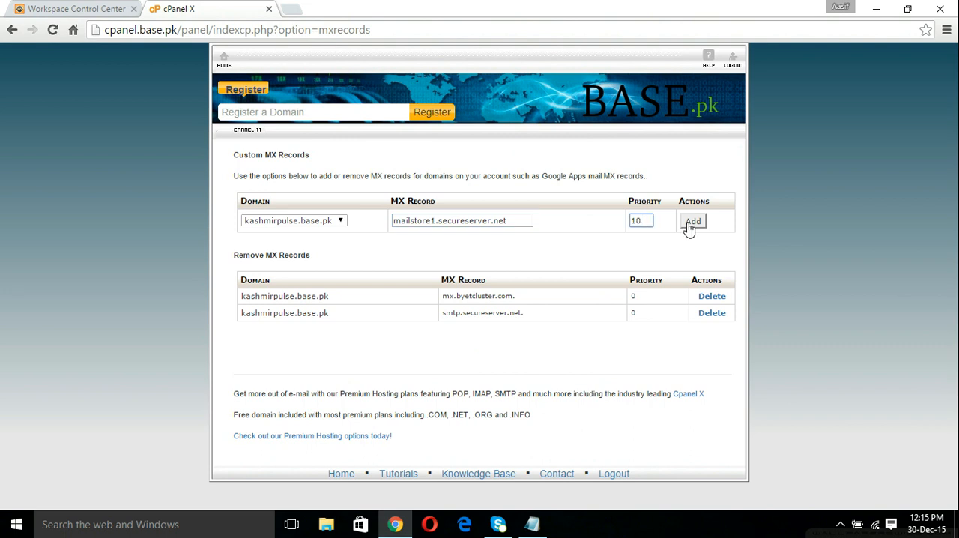
click(692, 221)
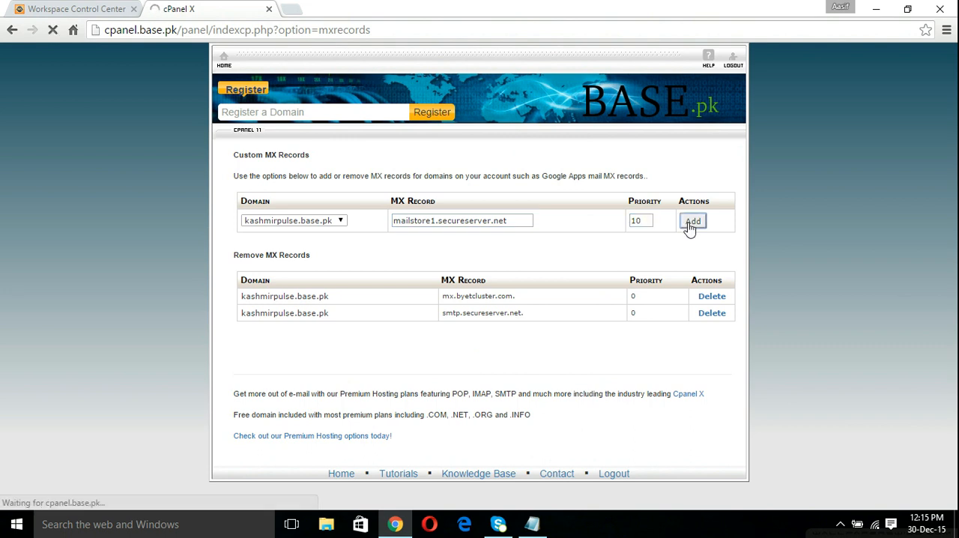
click(692, 220)
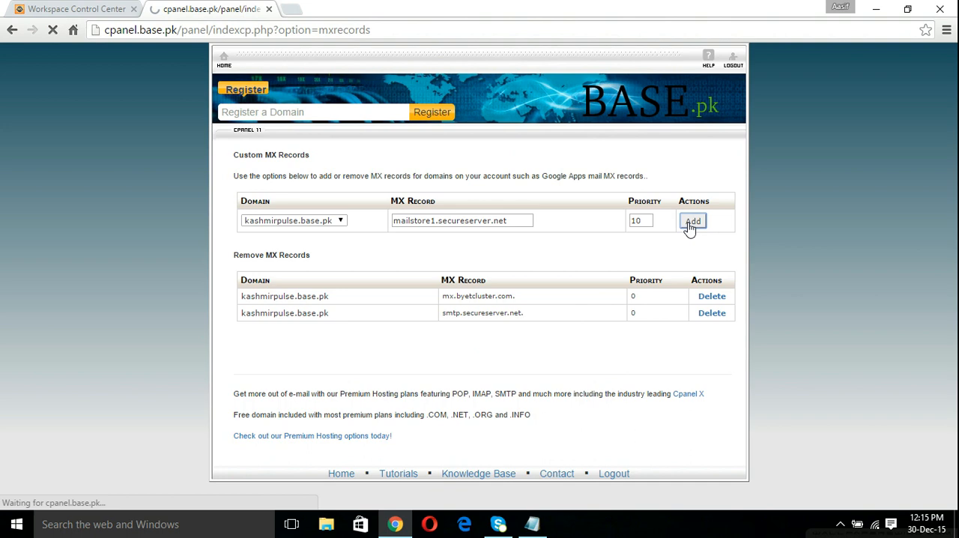
click(692, 220)
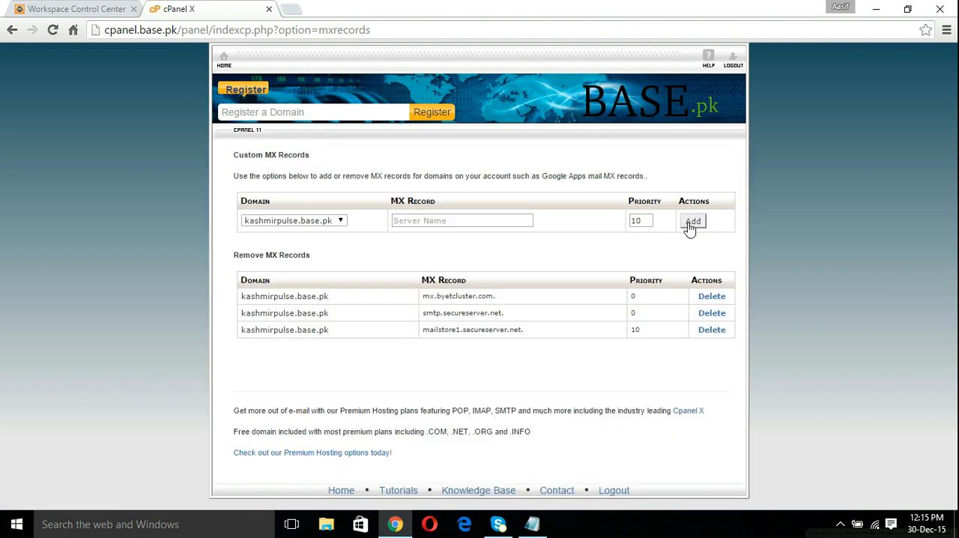
mouse_move(668, 214)
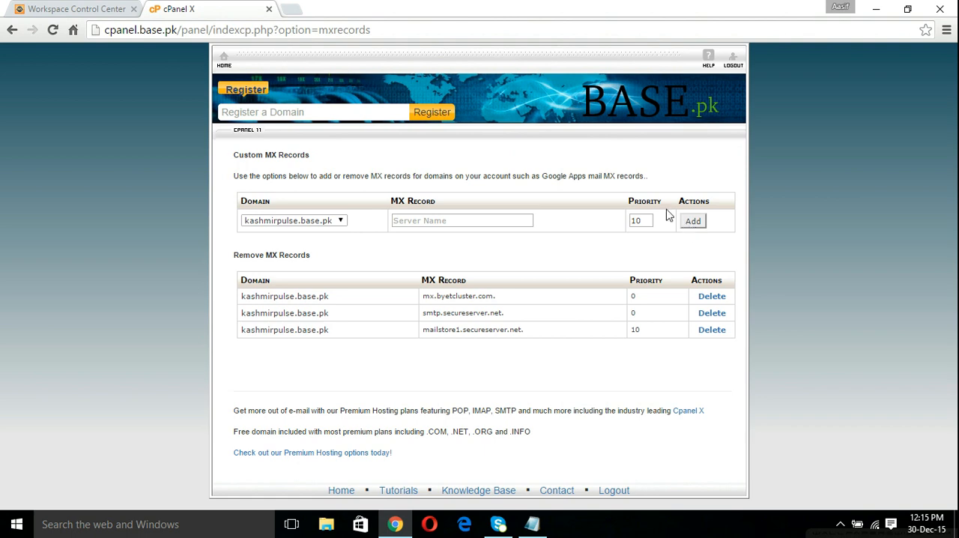
click(75, 12)
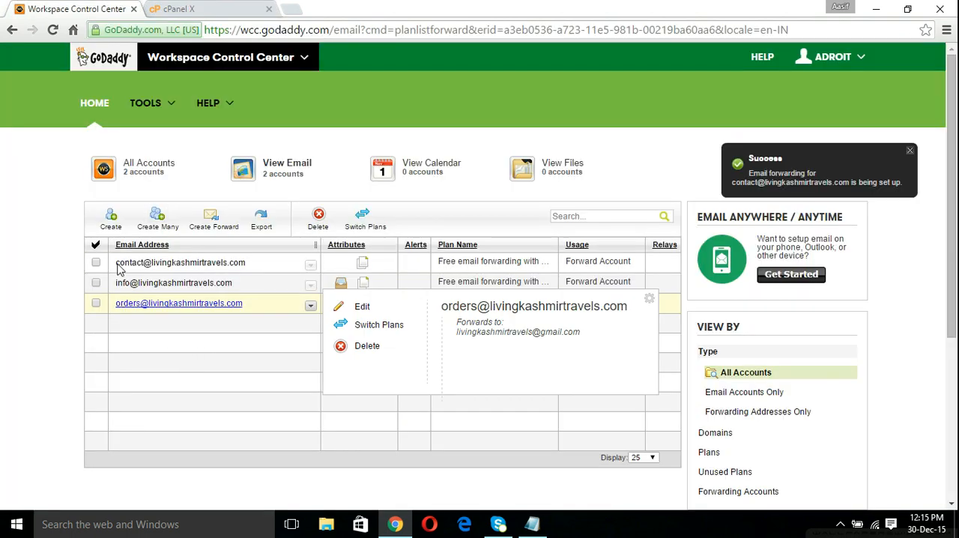